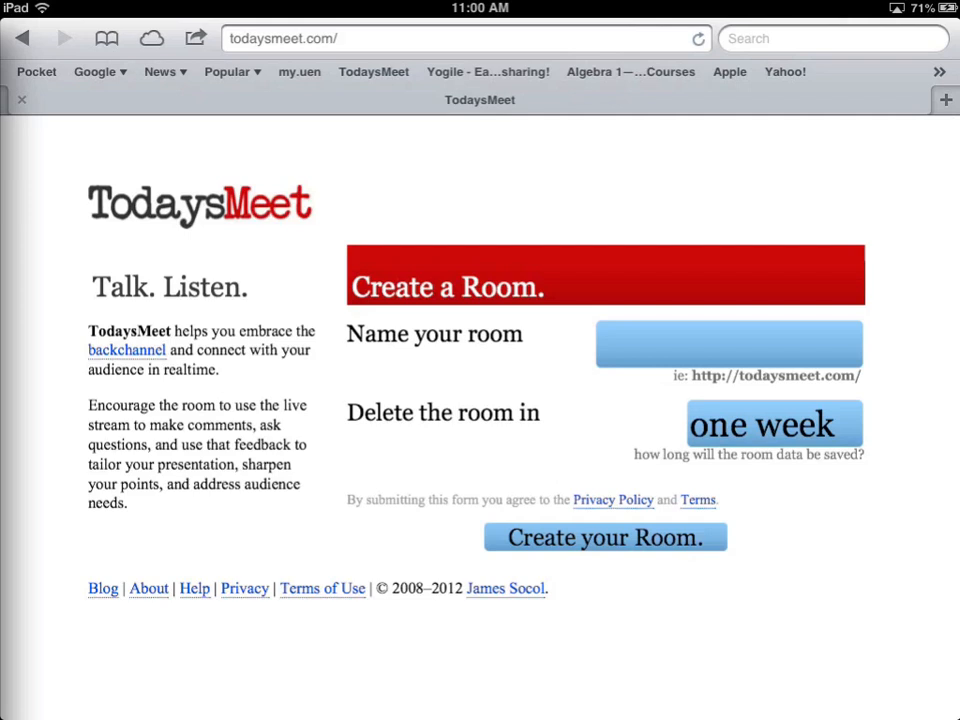
mouse_move(478, 668)
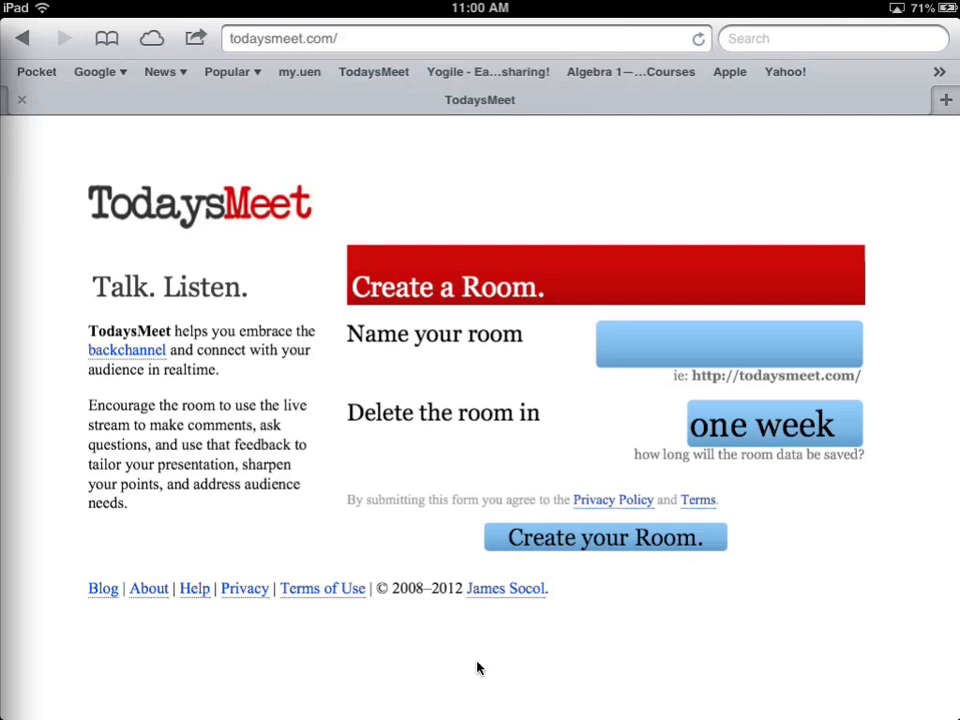
mouse_move(220, 228)
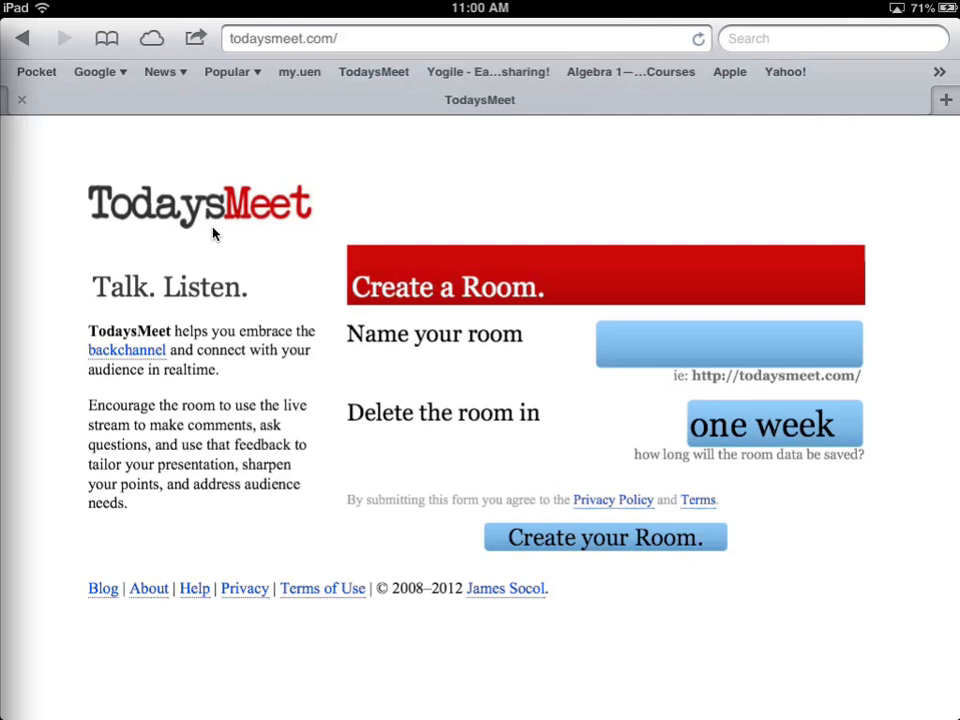
mouse_move(112, 340)
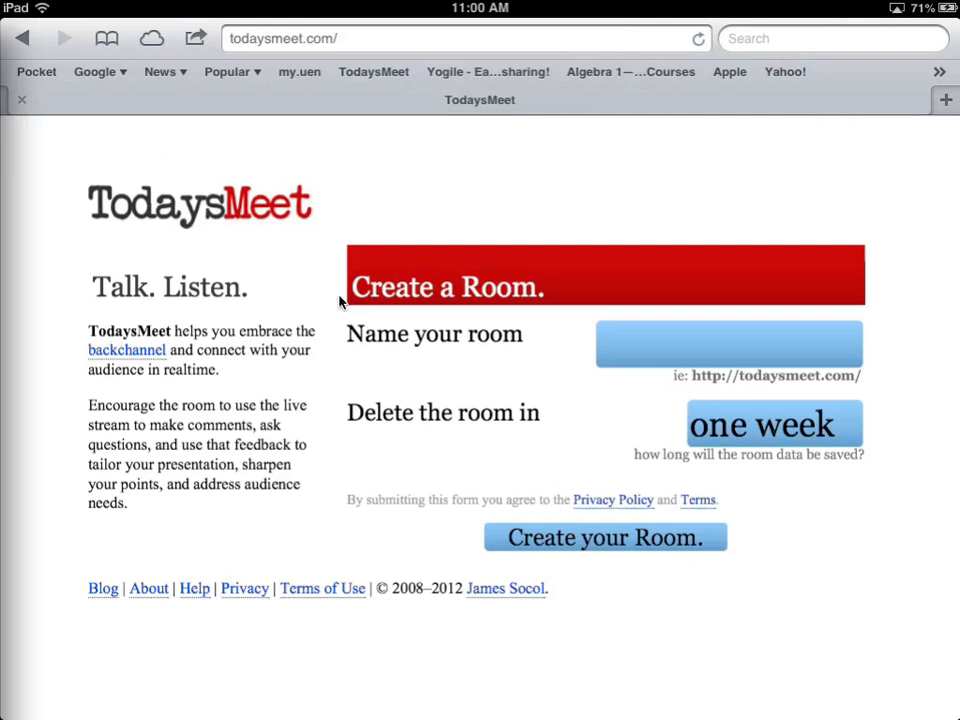
mouse_move(136, 360)
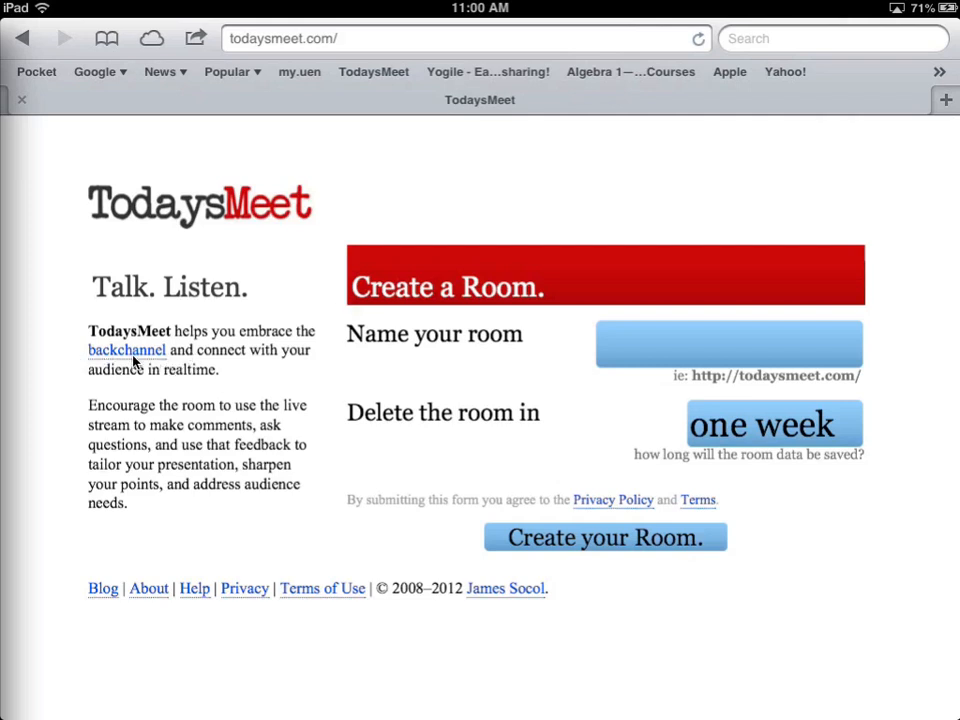
mouse_move(184, 404)
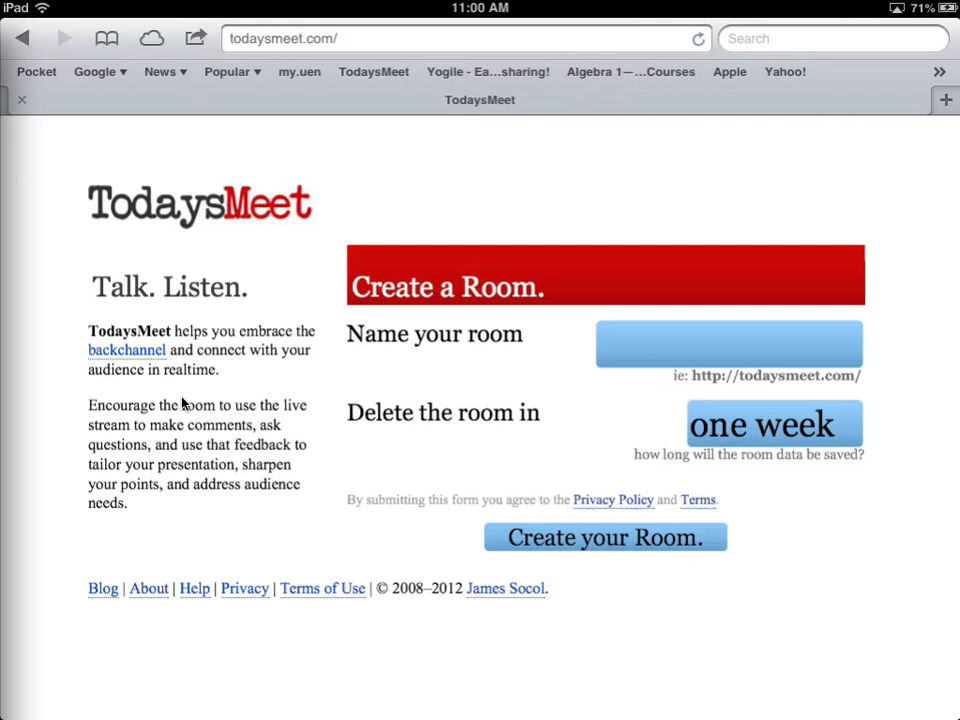
mouse_move(536, 458)
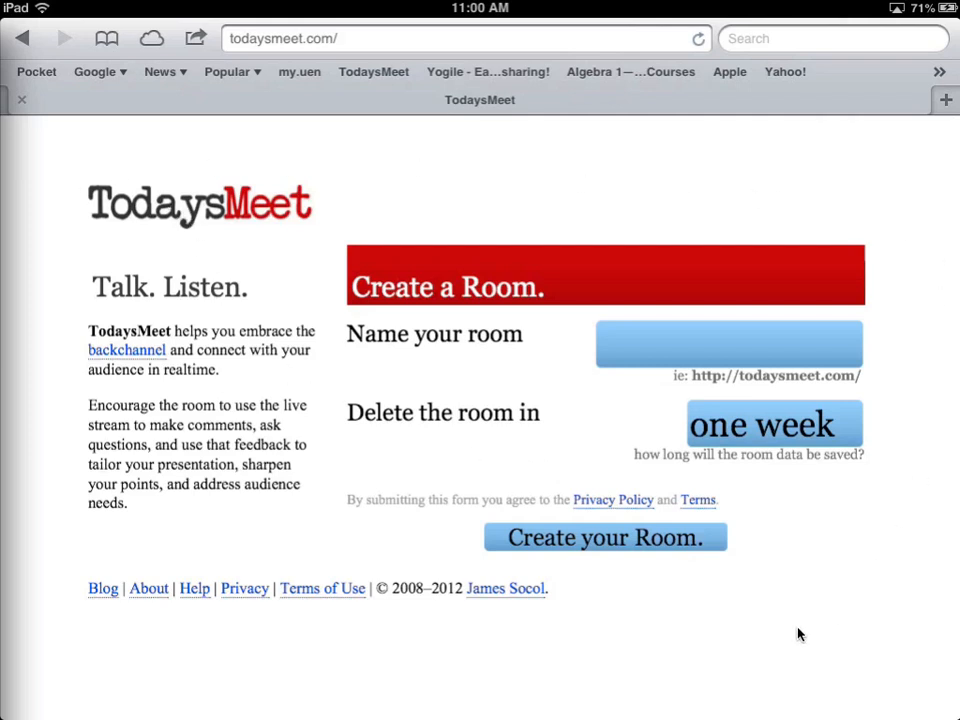
mouse_move(104, 432)
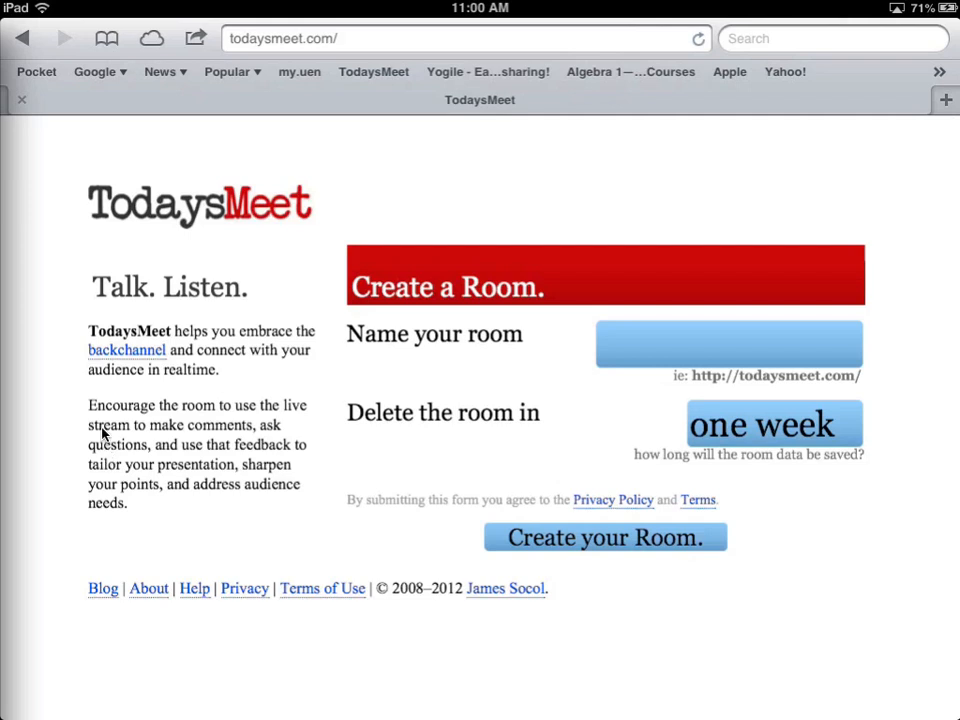
mouse_move(378, 292)
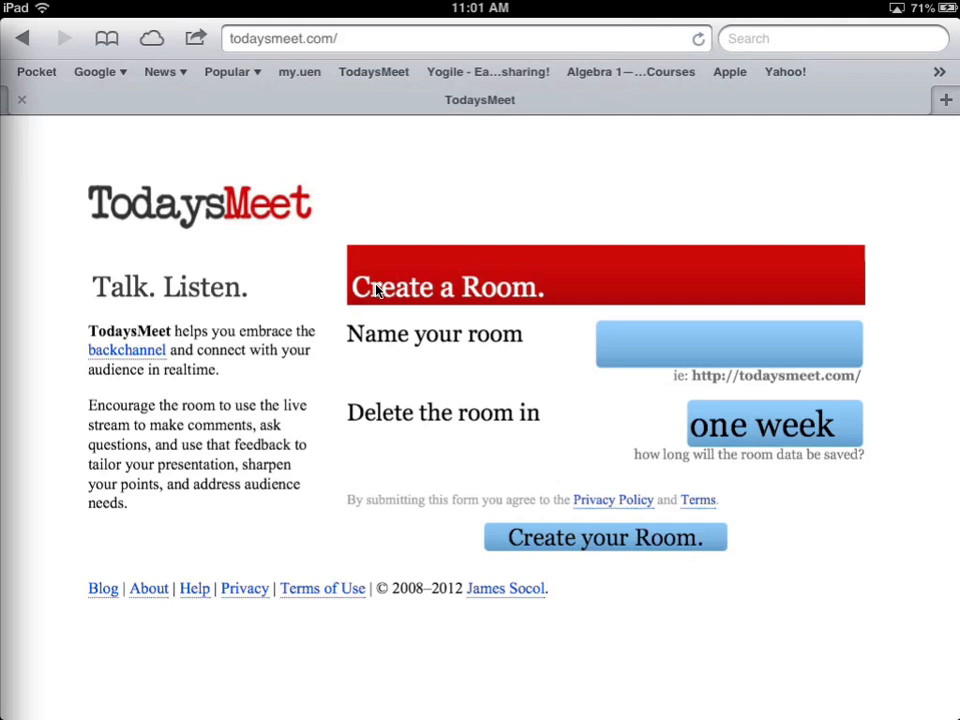
mouse_move(490, 378)
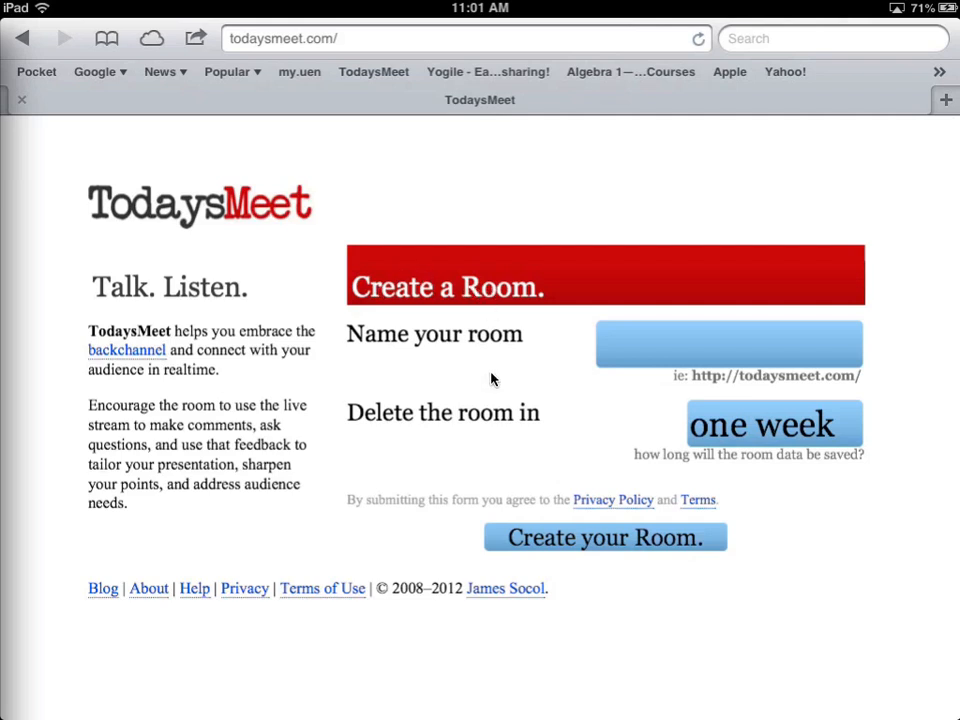
mouse_move(550, 468)
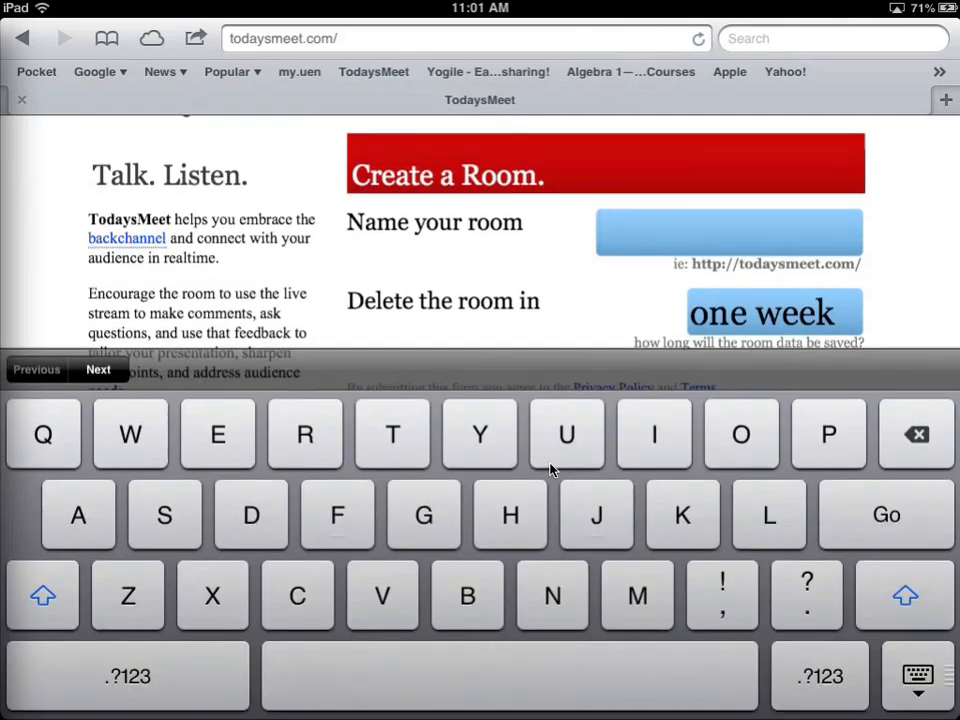
Step: Enter 'Mrstack5' as the room name so it shows as available
type("M")
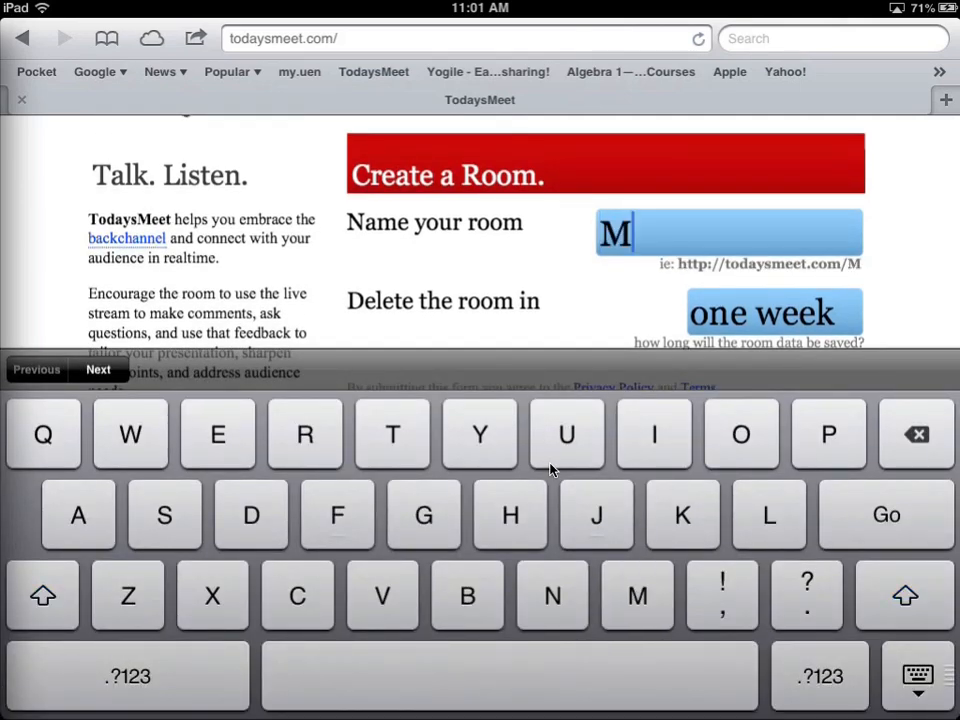
type("rstack")
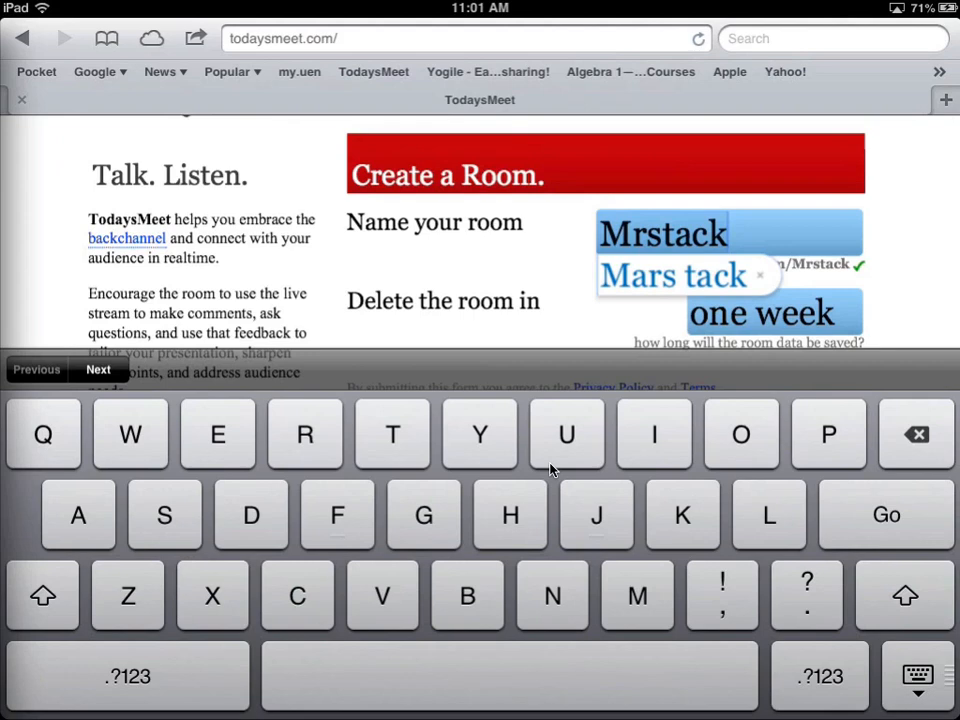
type("5")
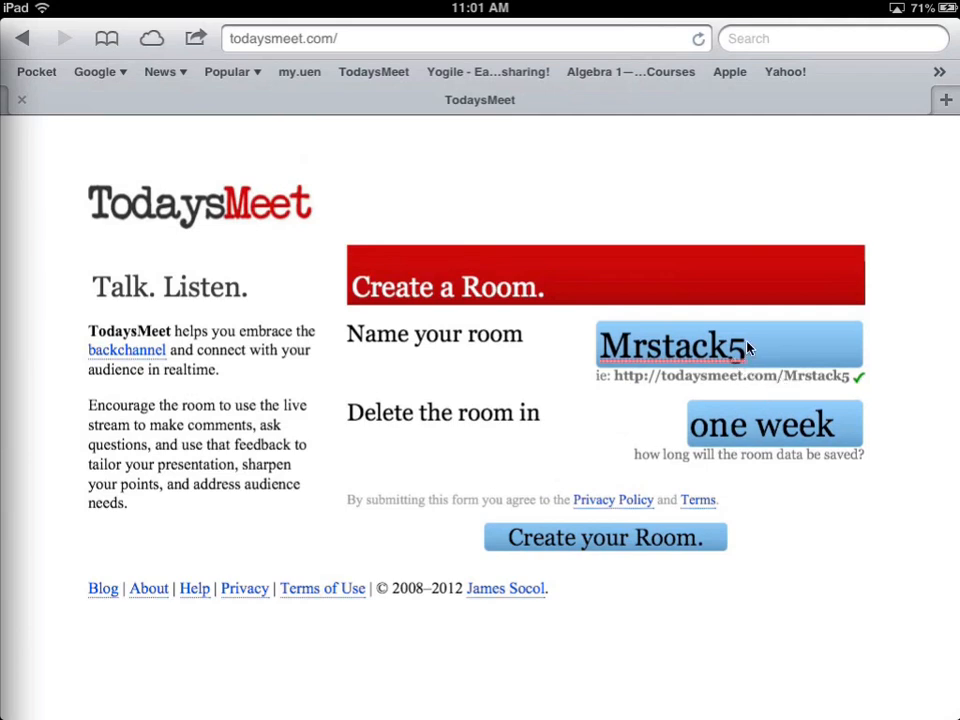
mouse_move(604, 384)
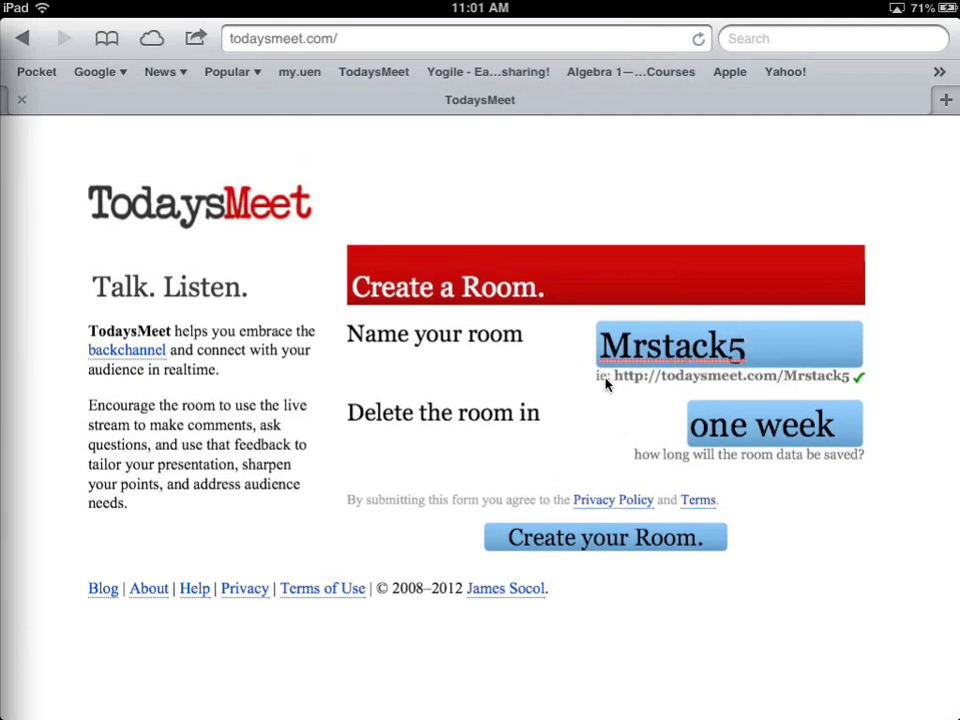
mouse_move(852, 384)
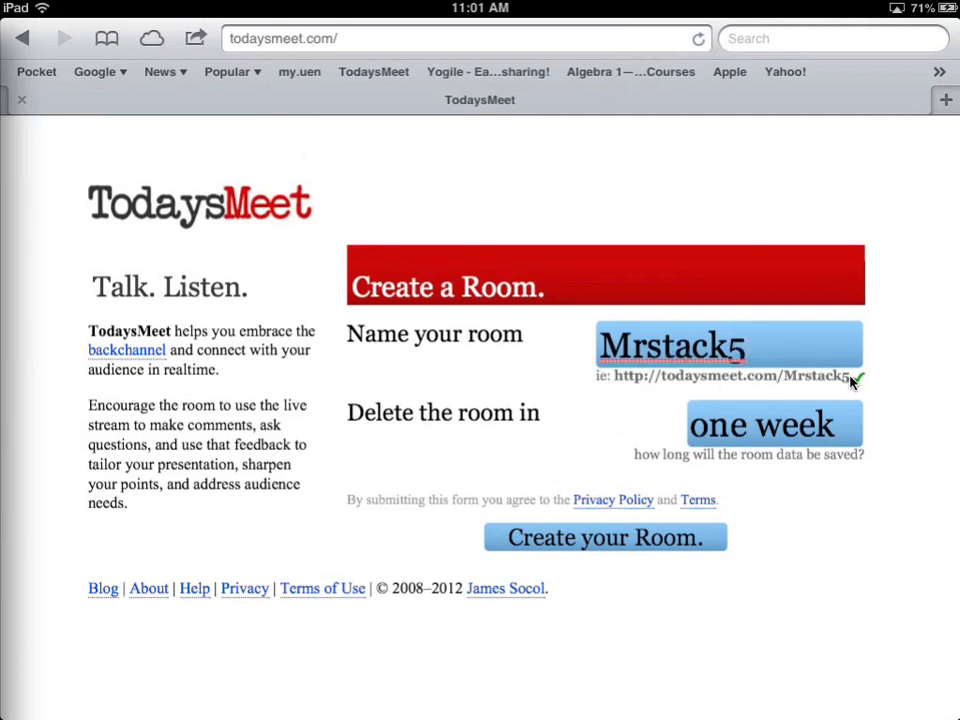
mouse_move(804, 348)
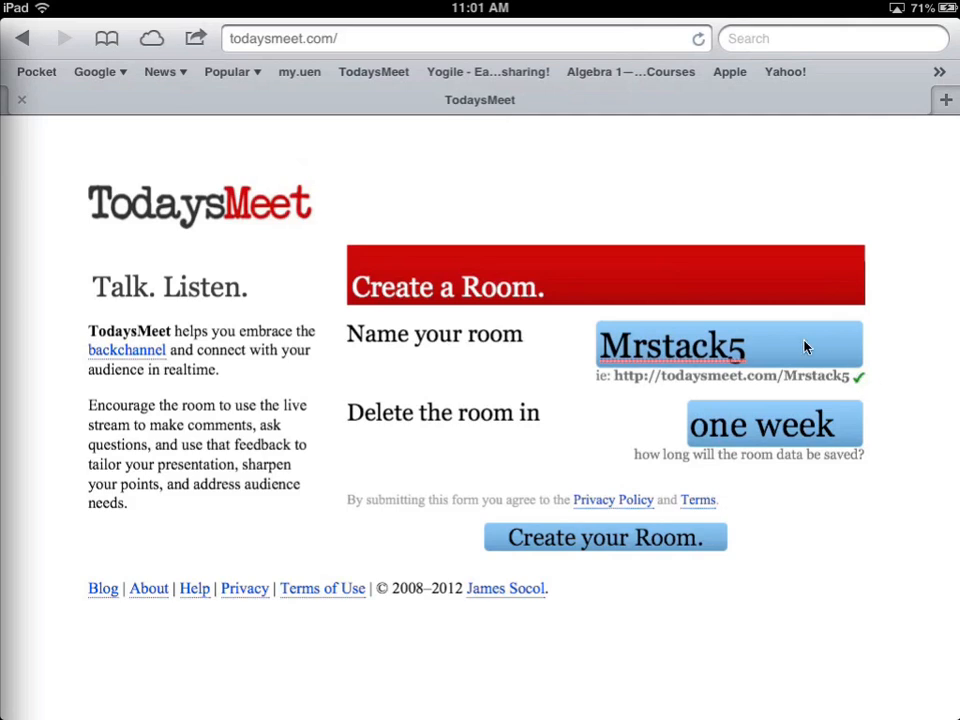
mouse_move(796, 436)
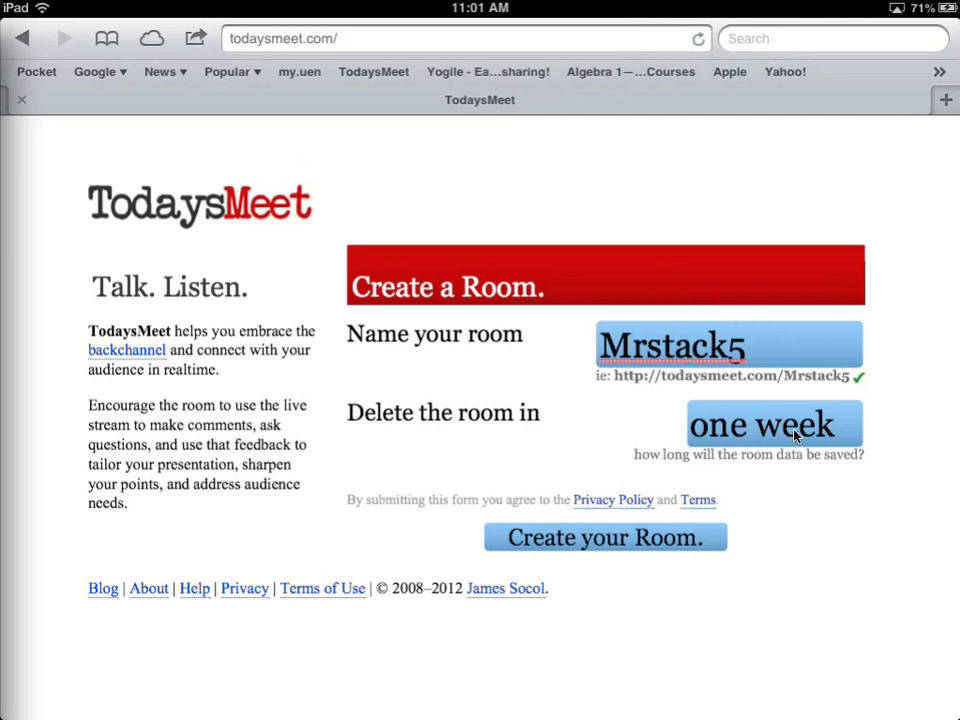
Step: Set room deletion to 2 hours and create the Mrstack5 room
left_click(772, 424)
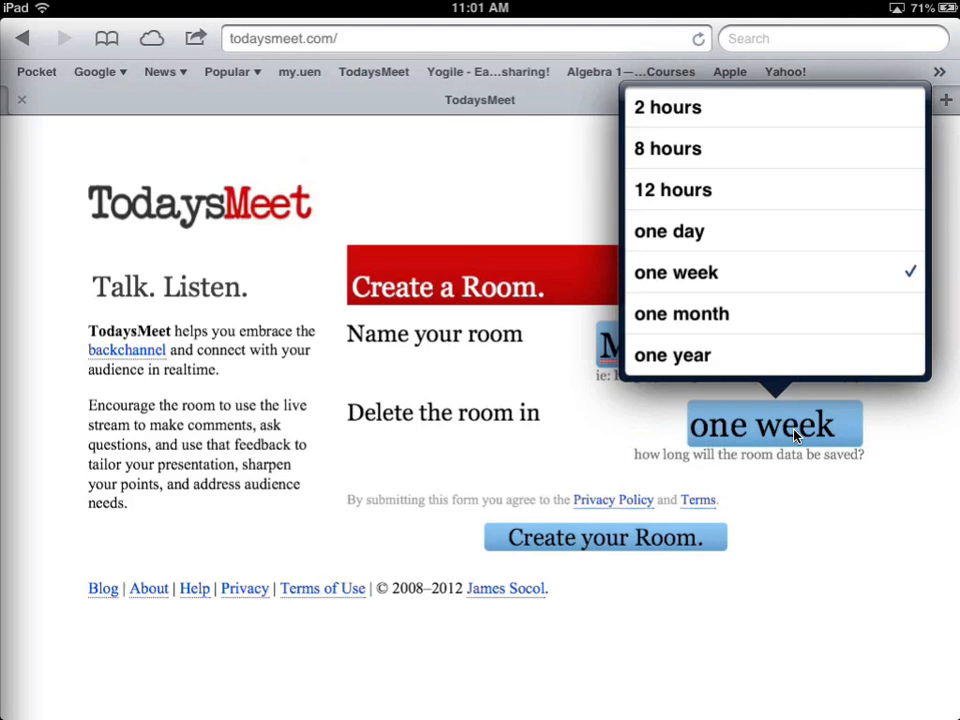
left_click(668, 108)
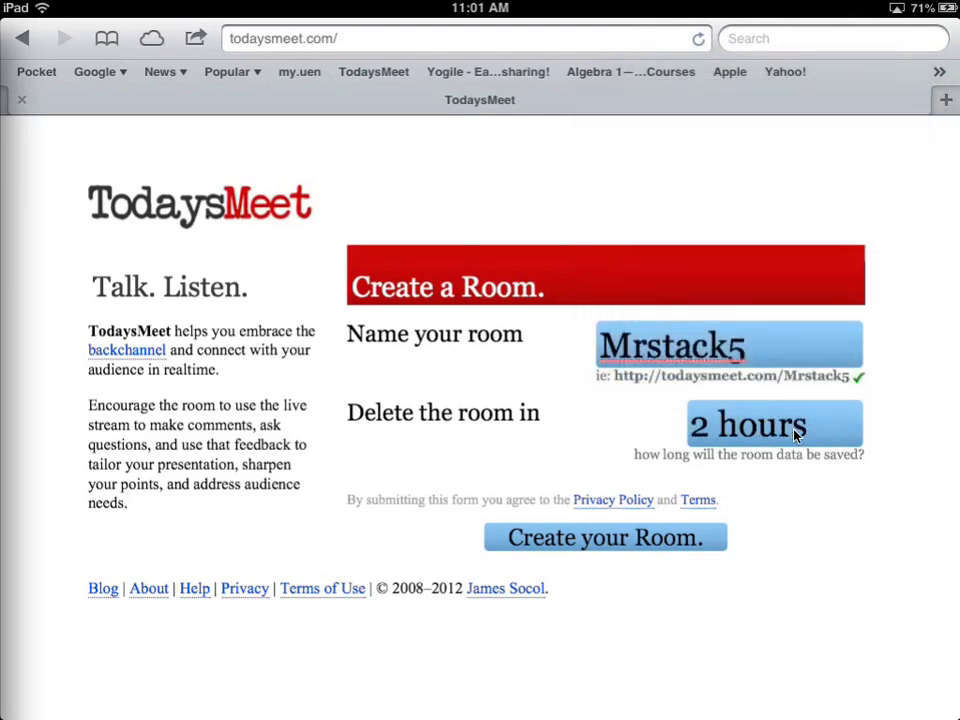
left_click(604, 536)
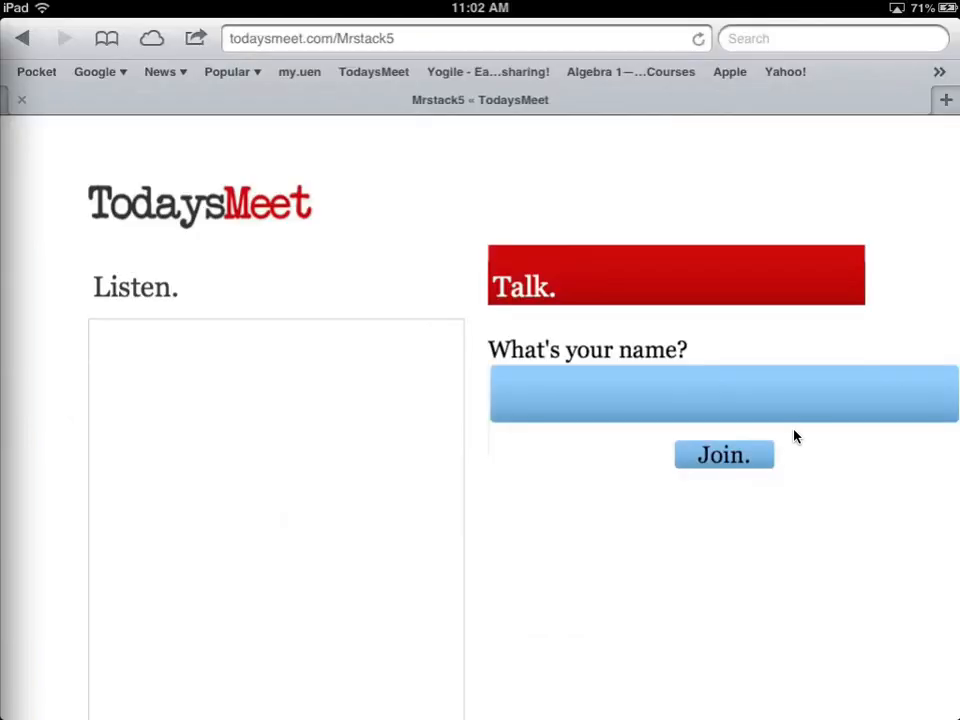
Step: Join the Mrstack5 room under the name Tim
scroll("down", 3)
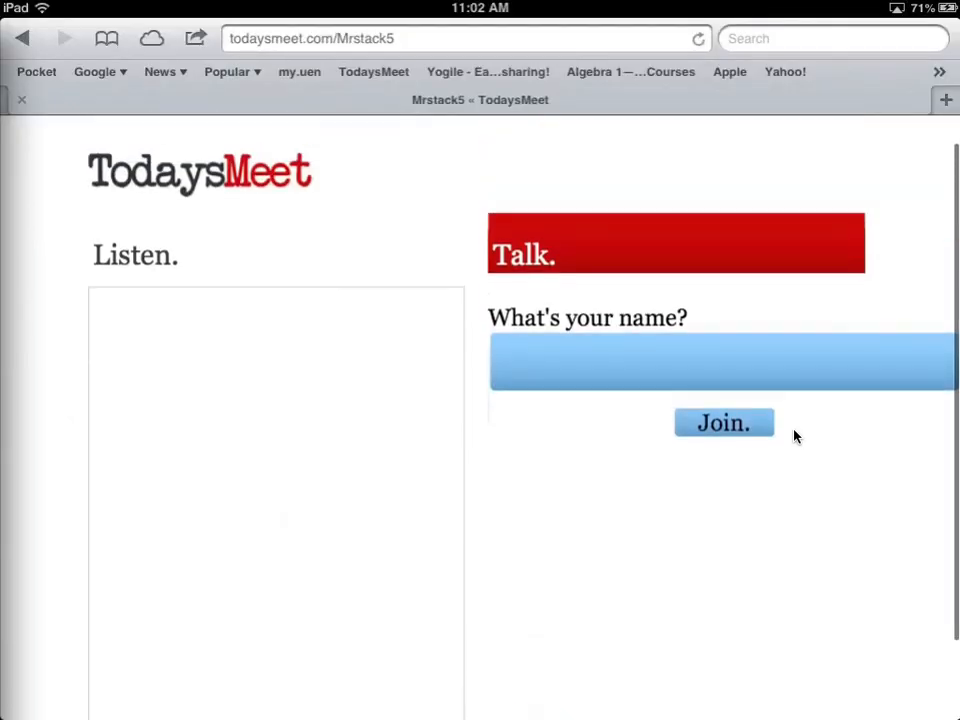
left_click(720, 362)
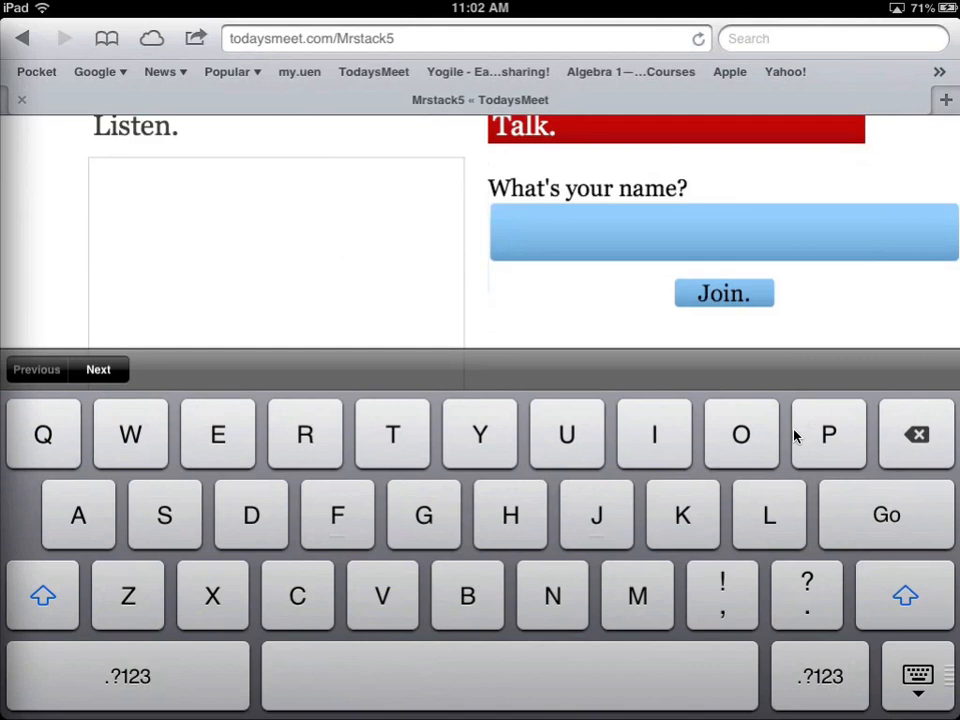
type("Tim")
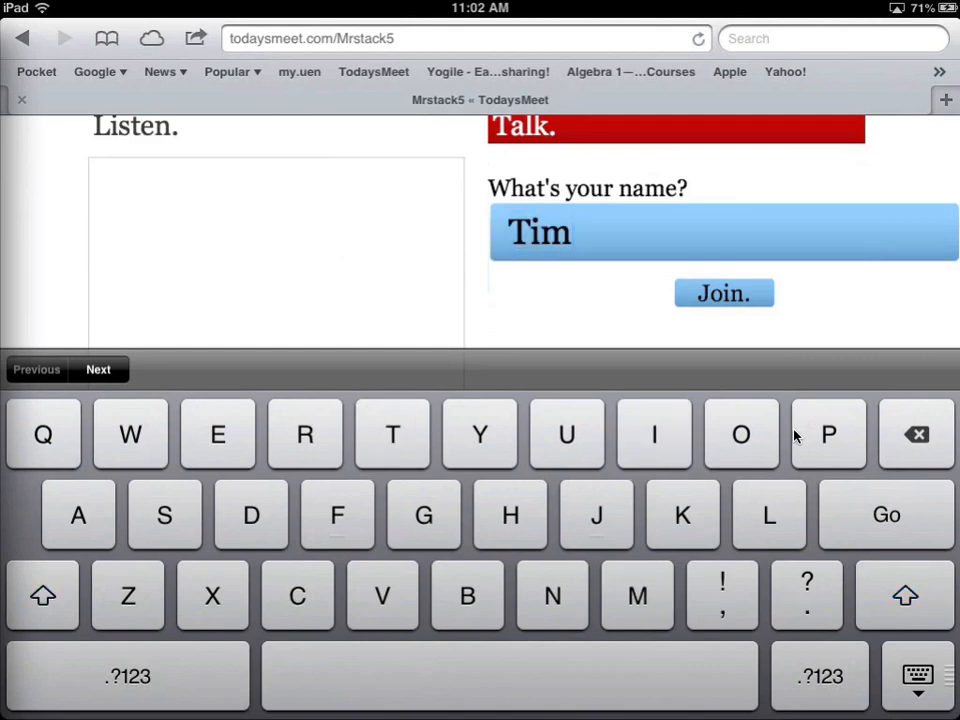
left_click(724, 292)
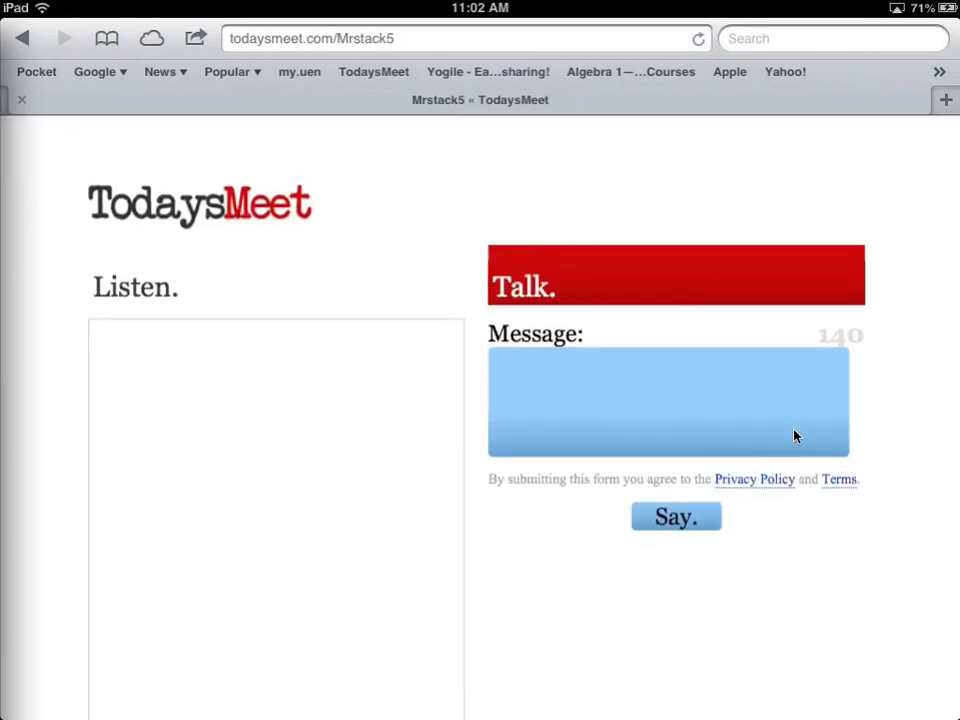
Step: Post the message 'This is a response.' to the room as Tim
left_click(668, 402)
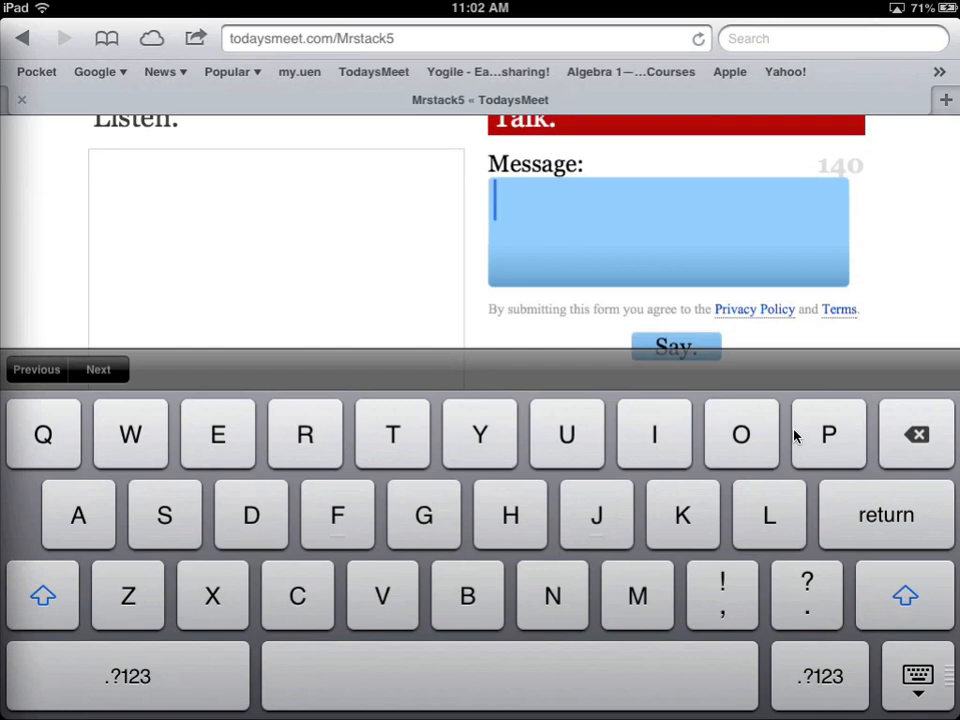
type("This is a response.")
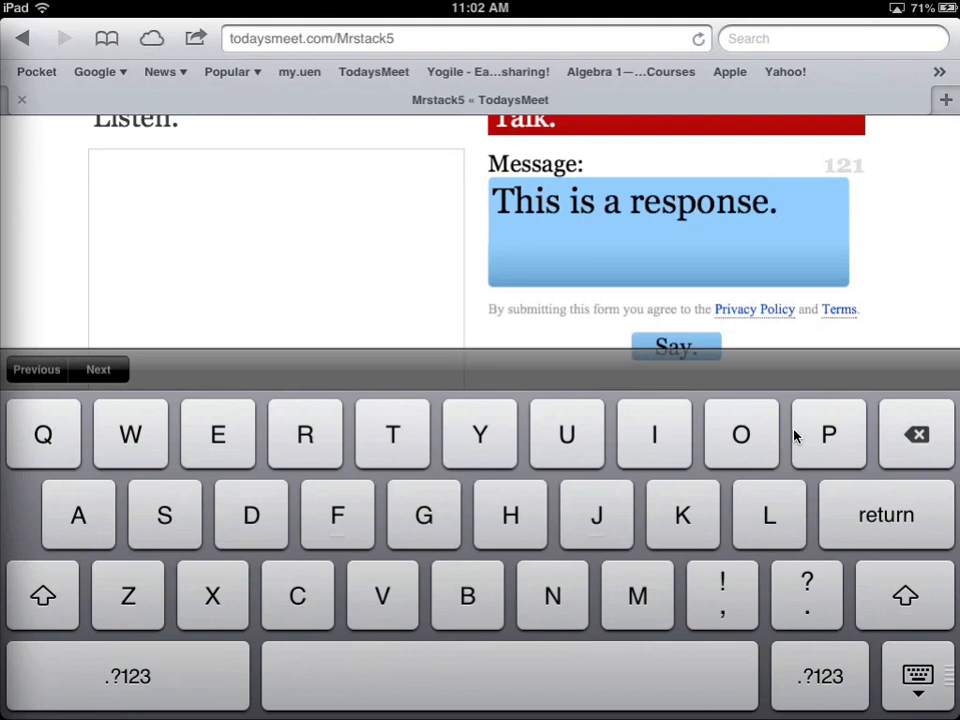
left_click(676, 346)
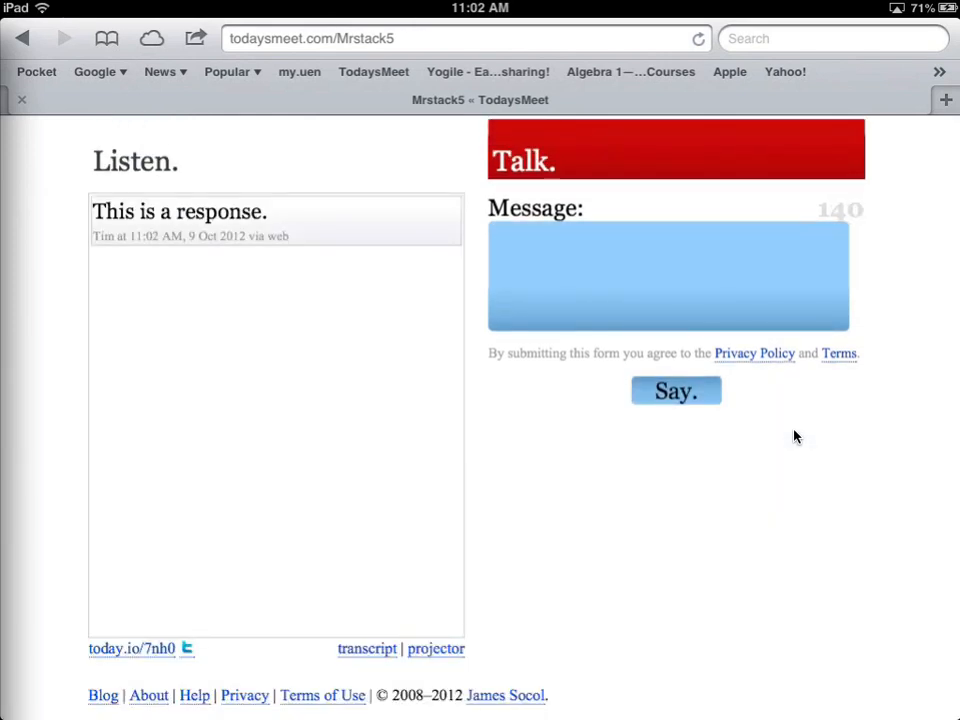
mouse_move(292, 262)
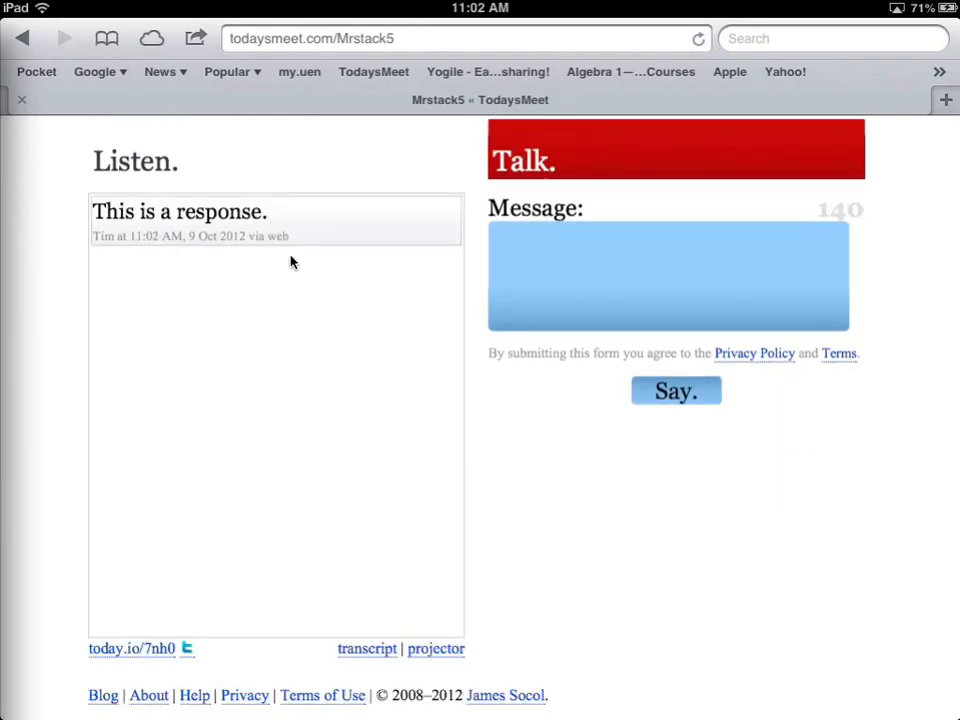
mouse_move(196, 180)
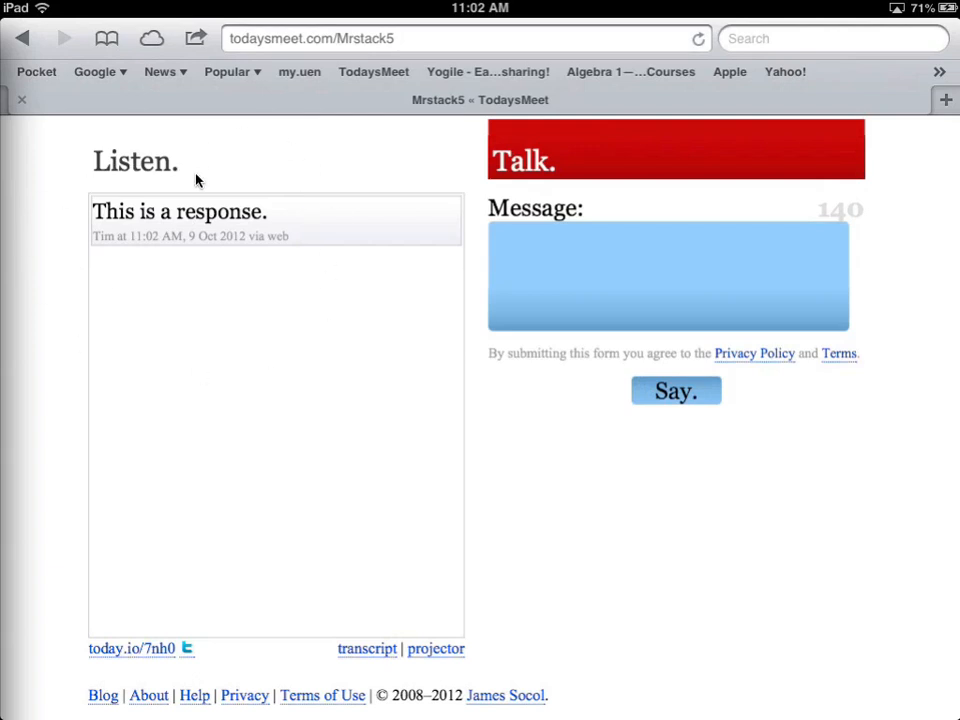
mouse_move(252, 240)
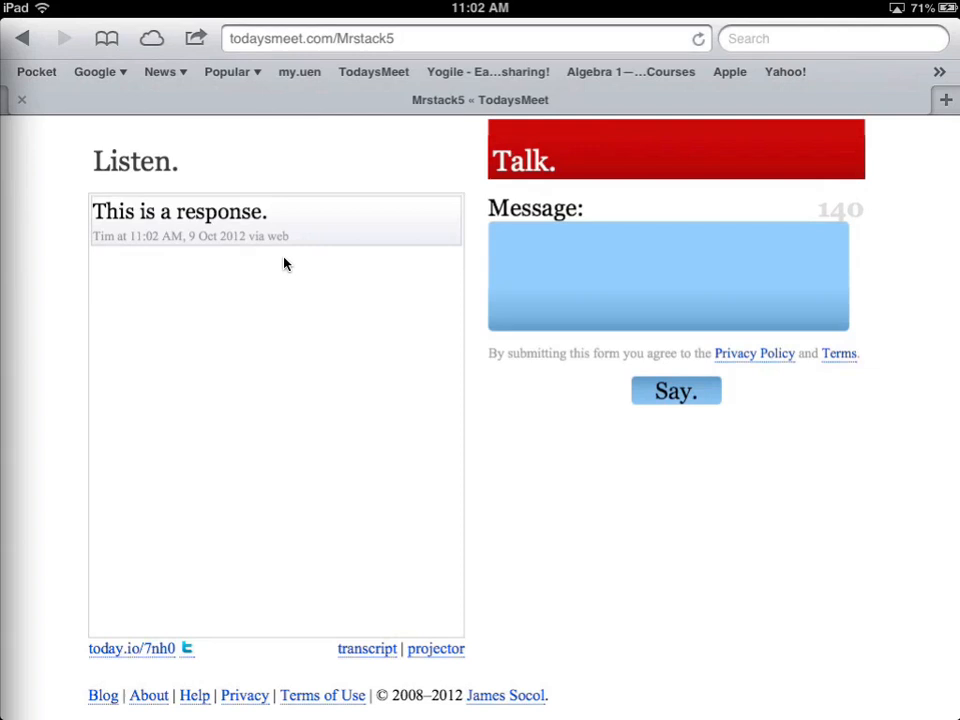
mouse_move(580, 488)
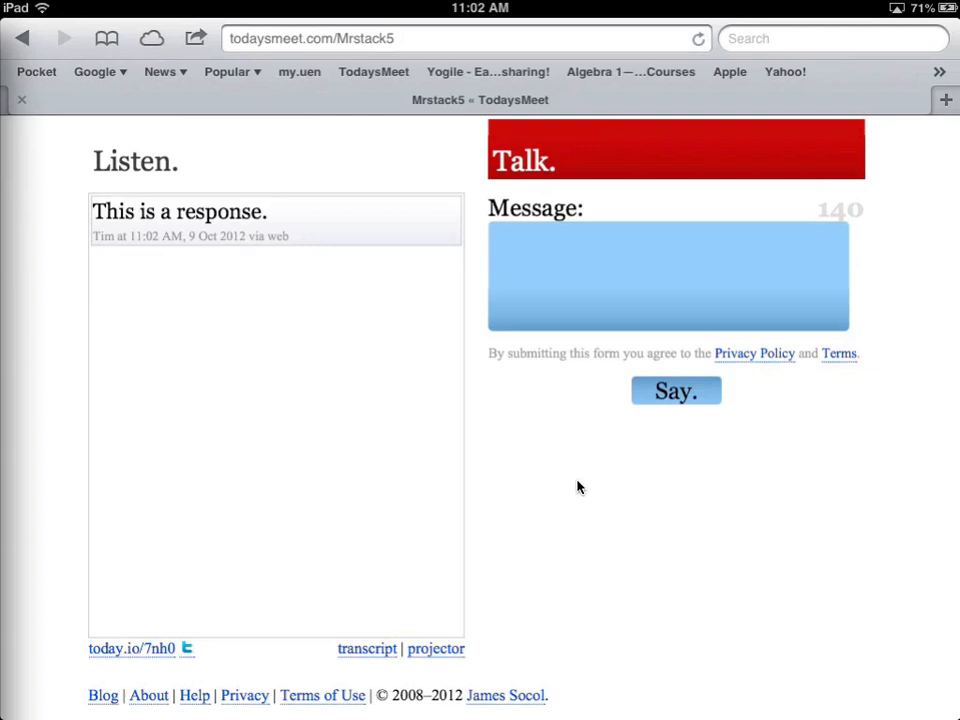
mouse_move(56, 210)
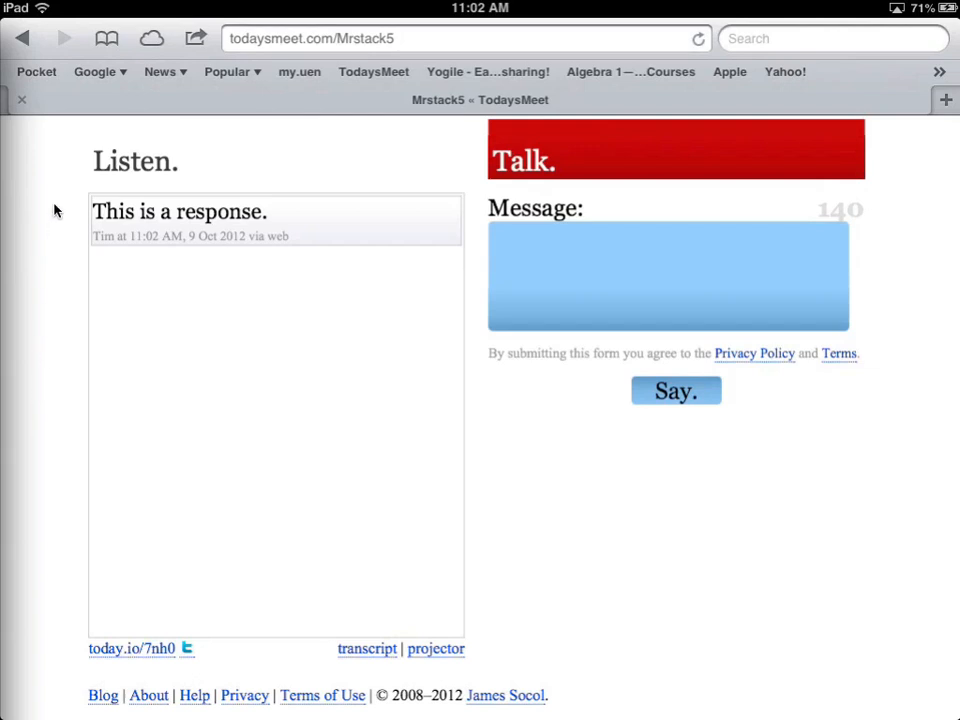
mouse_move(56, 146)
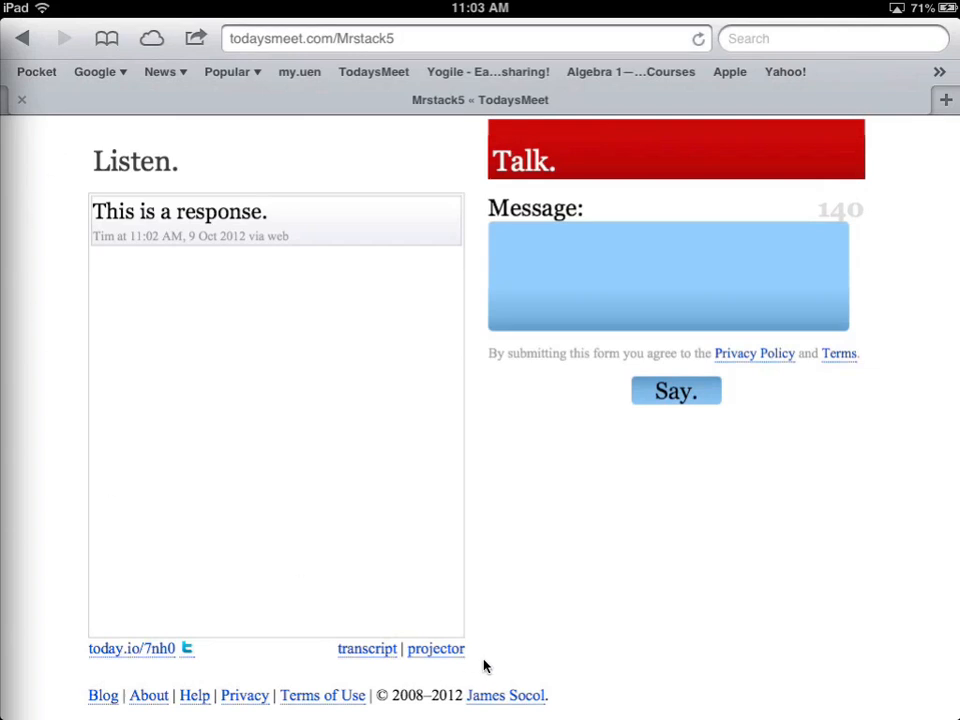
mouse_move(518, 658)
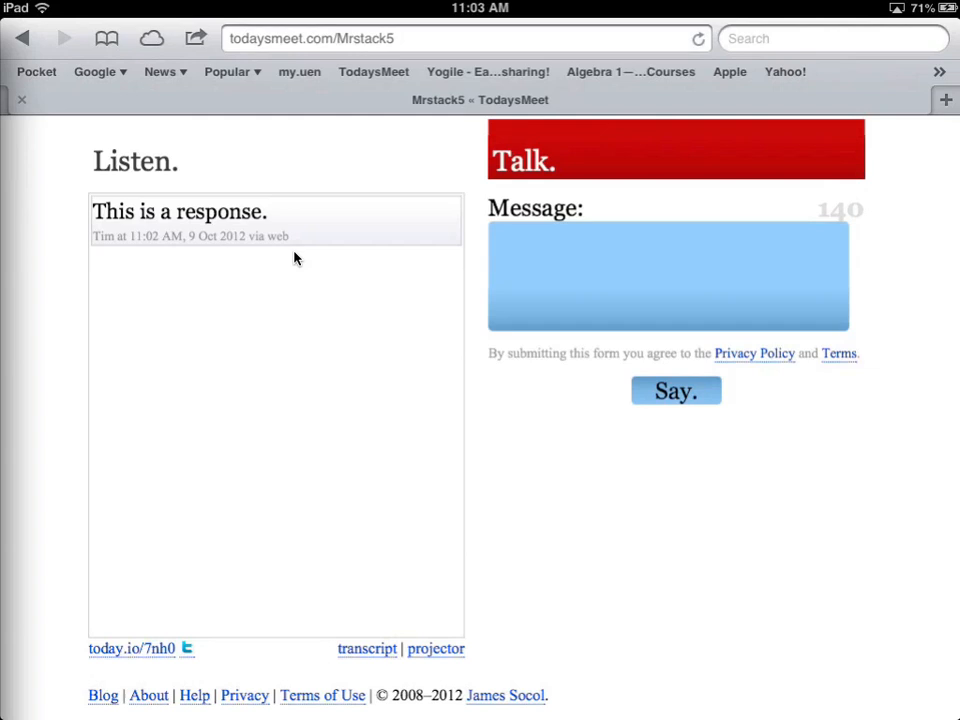
mouse_move(622, 598)
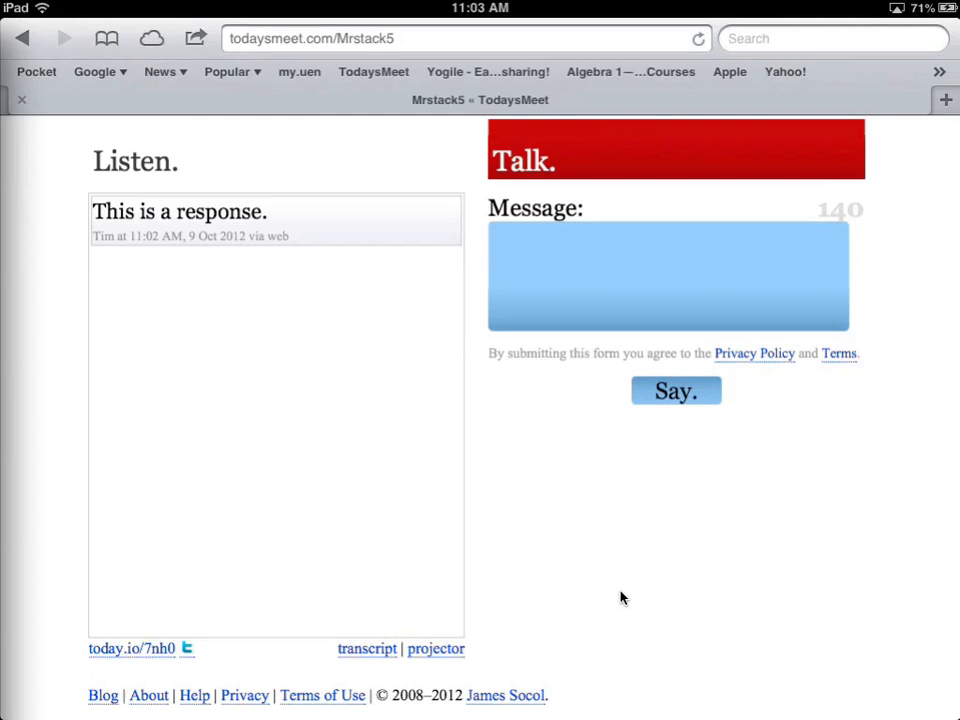
mouse_move(228, 260)
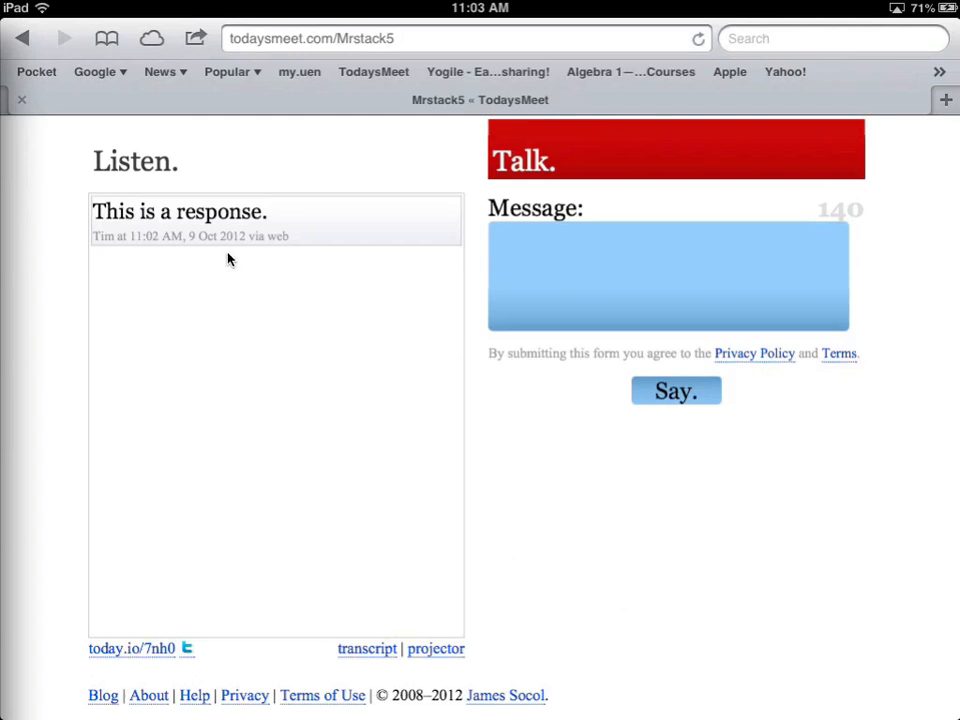
mouse_move(172, 552)
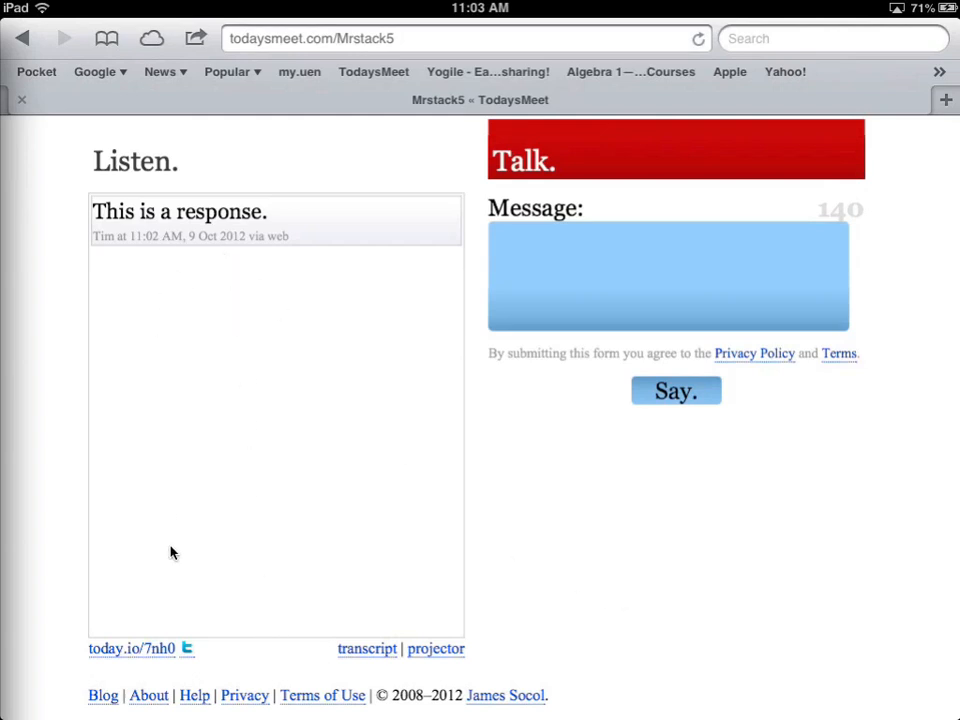
mouse_move(390, 328)
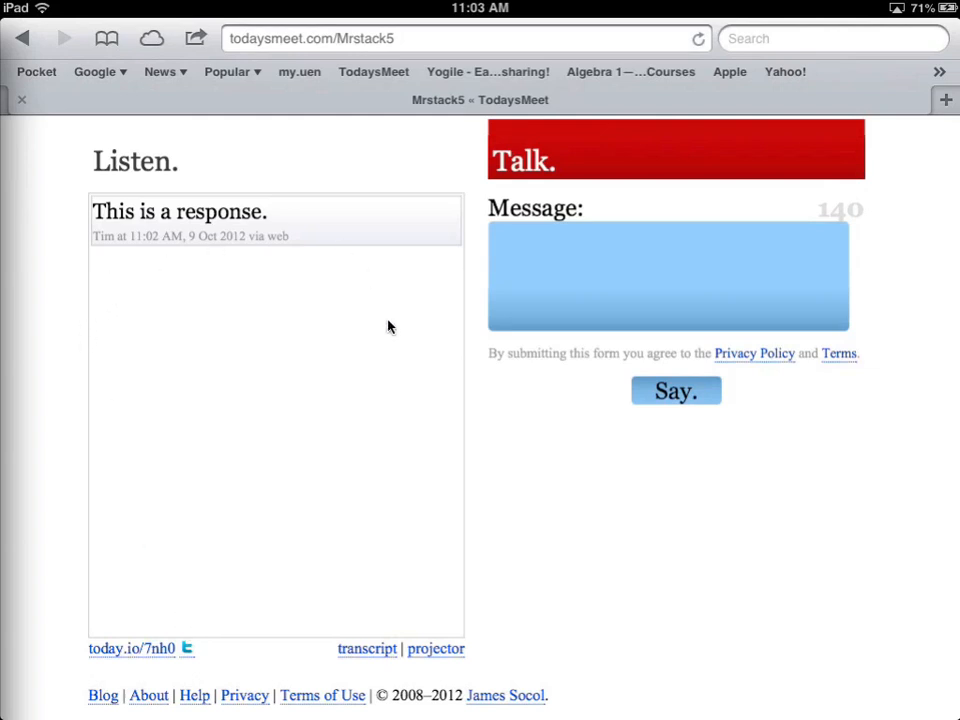
mouse_move(110, 252)
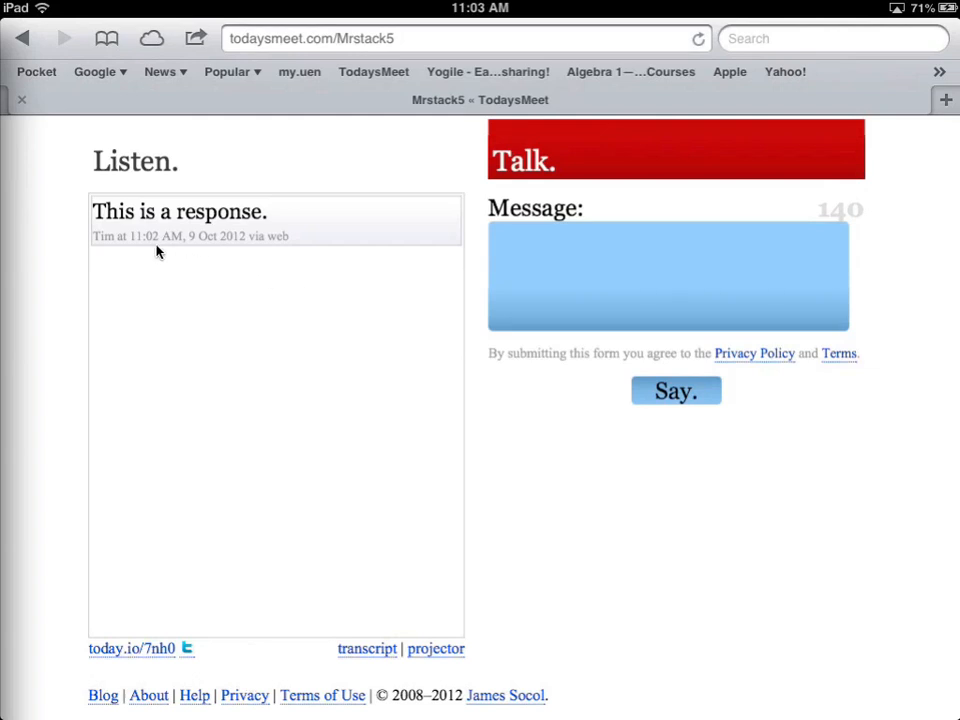
mouse_move(398, 222)
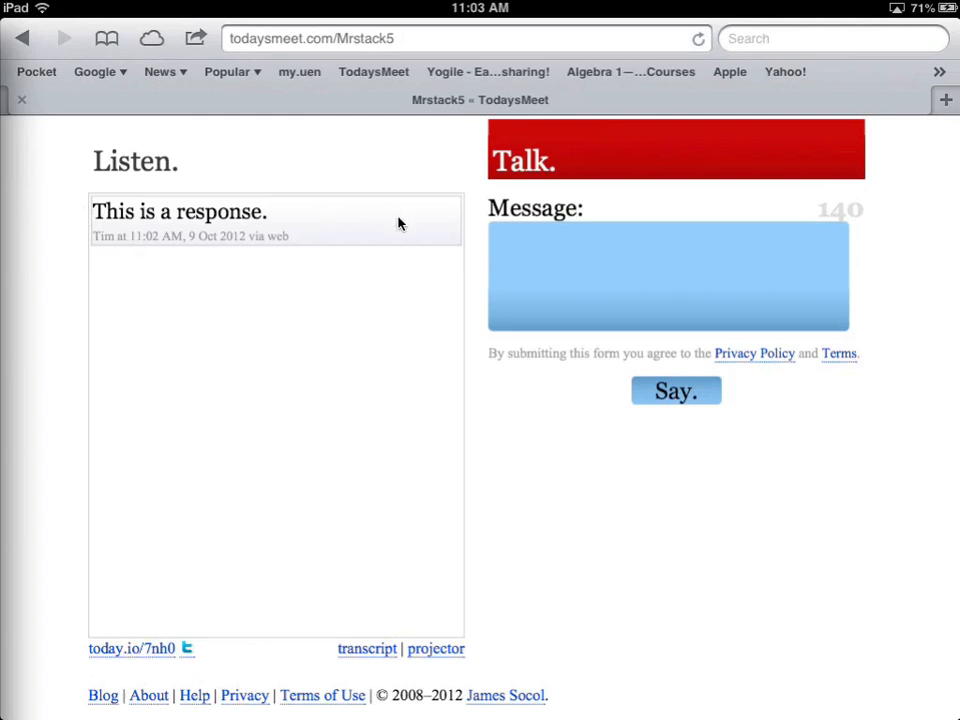
mouse_move(88, 250)
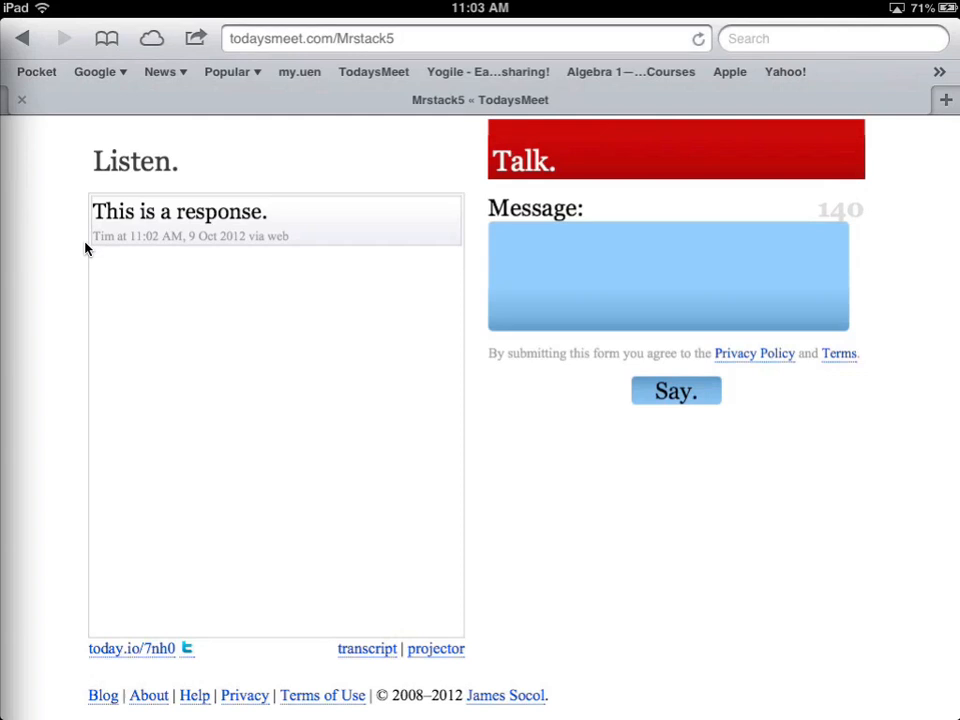
mouse_move(404, 352)
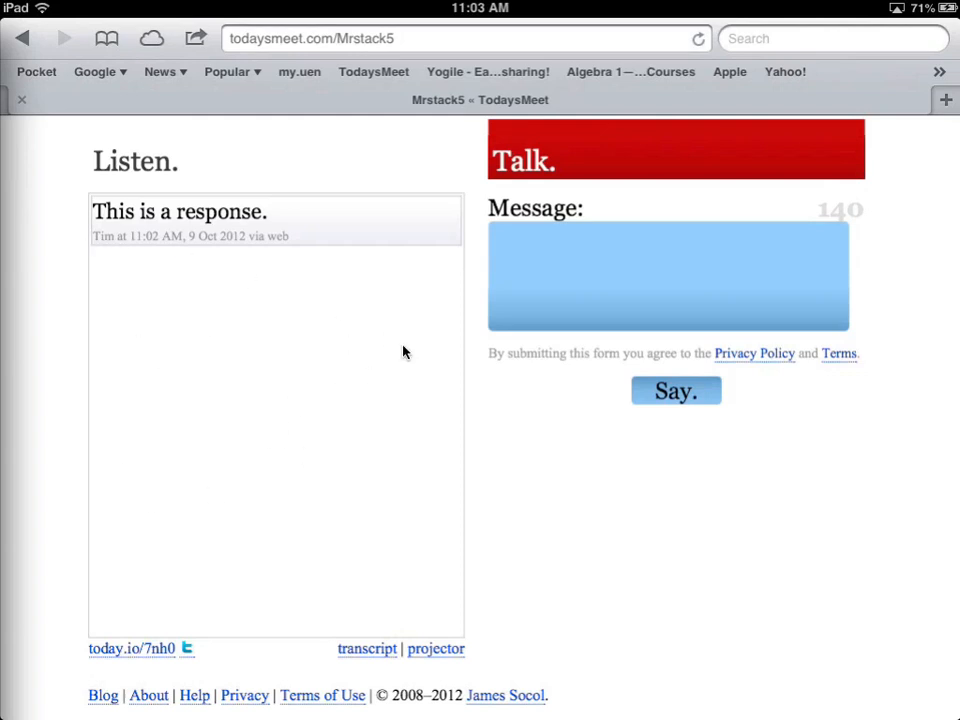
mouse_move(380, 412)
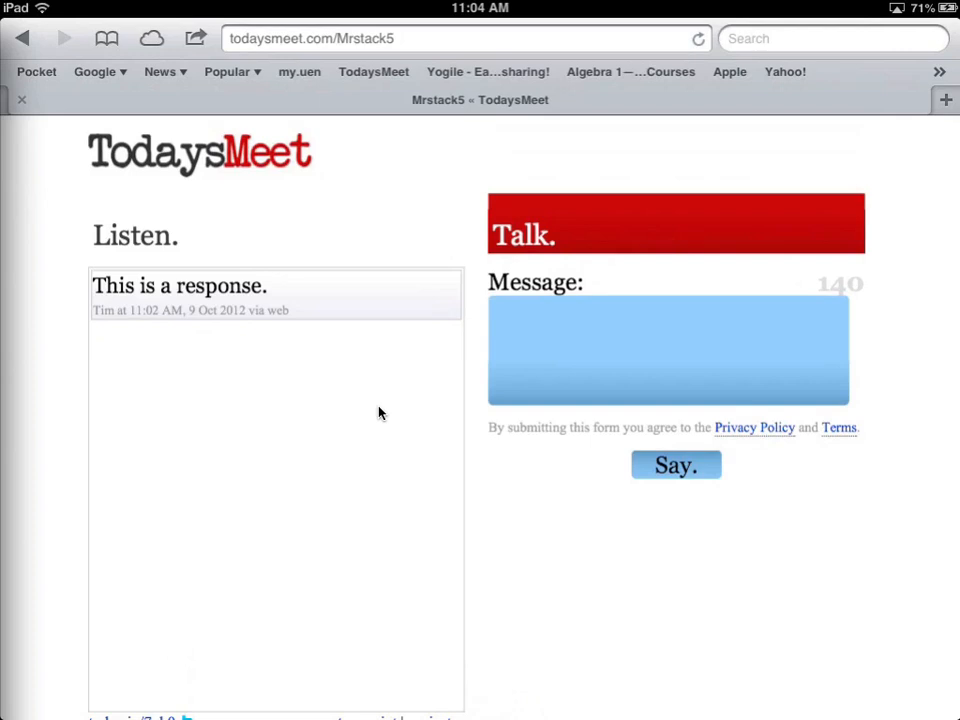
mouse_move(536, 544)
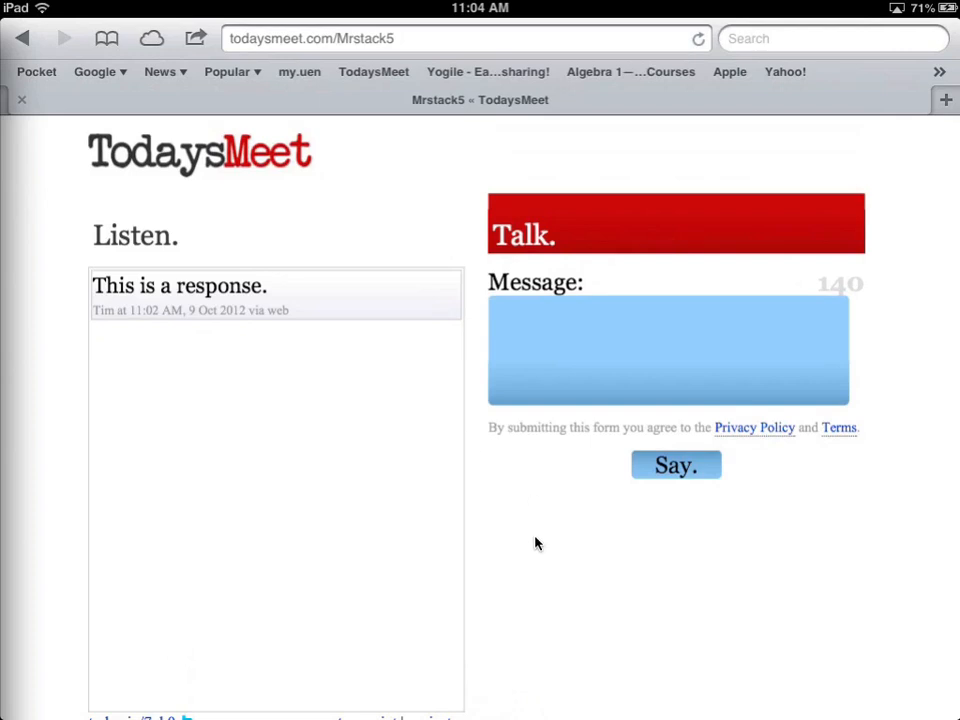